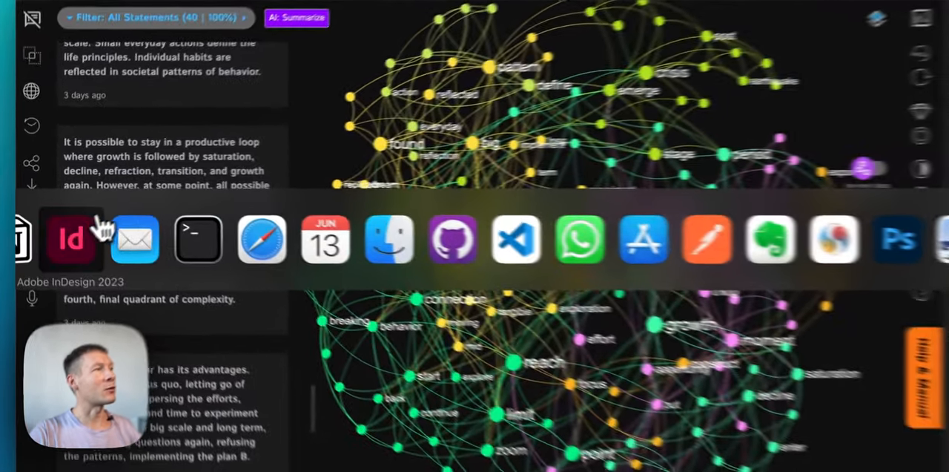
Bring the InDesign book layout forward and scroll through its pages
left_click(70, 239)
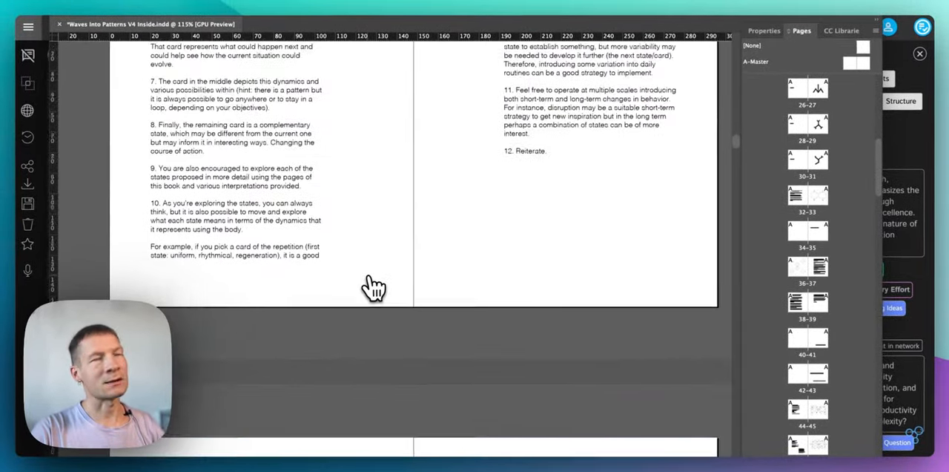
scroll("down", 3)
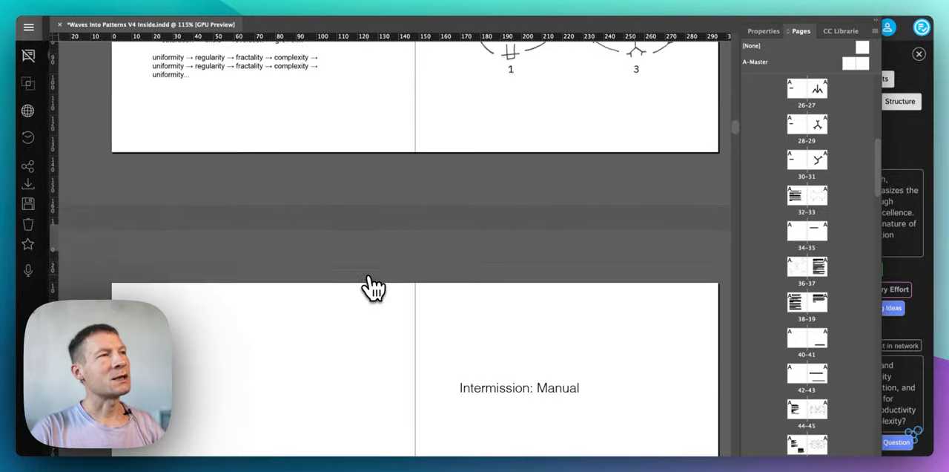
scroll("down", 3)
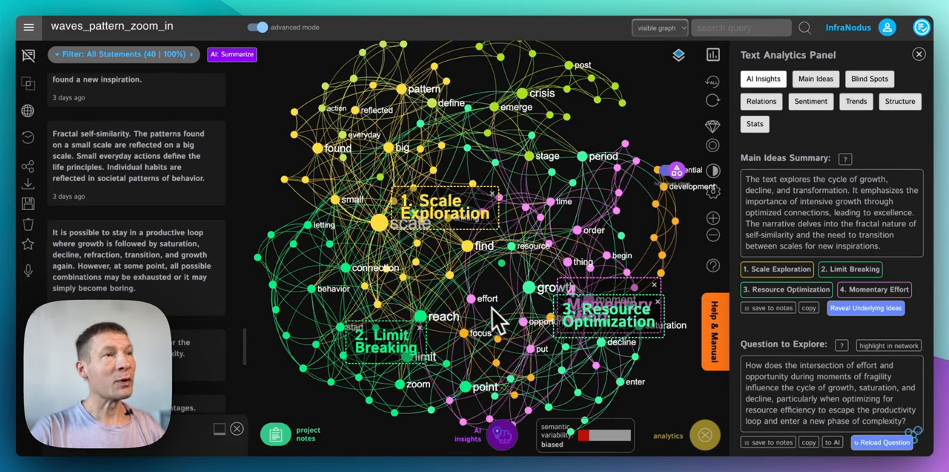
mouse_move(807, 353)
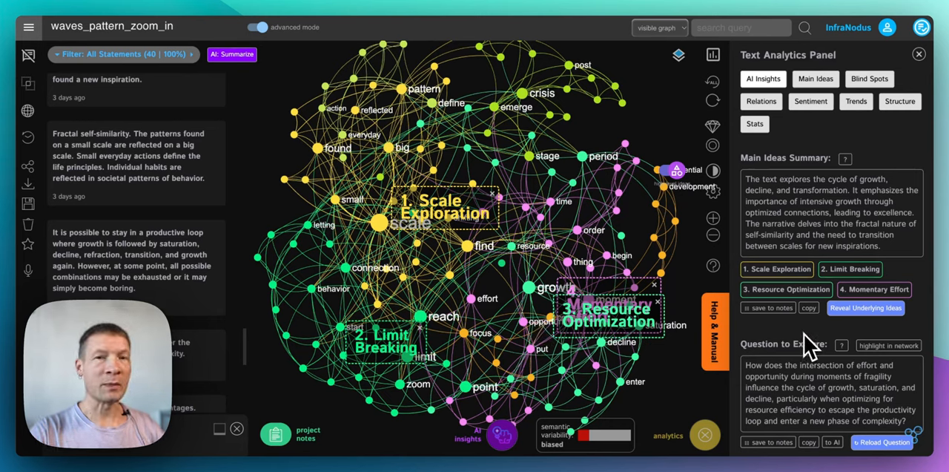
Review the AI main-ideas summary and question, then move toward the structural gaps view
scroll("down", 3)
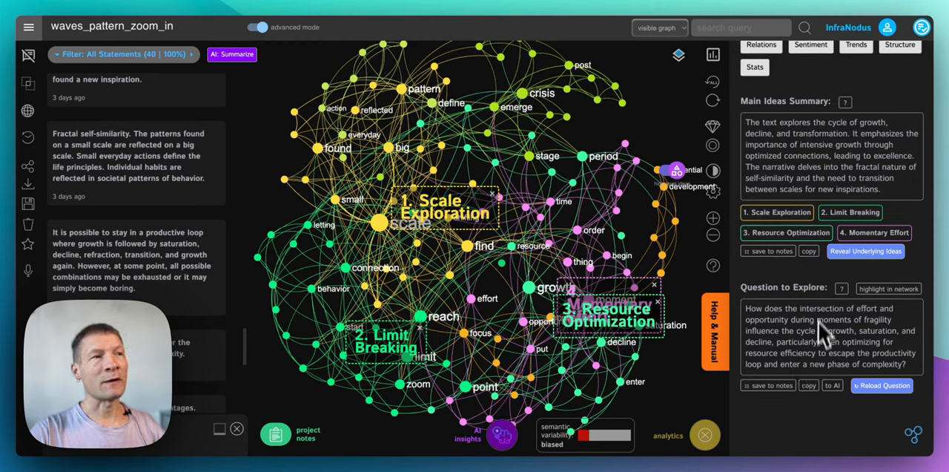
left_click(869, 54)
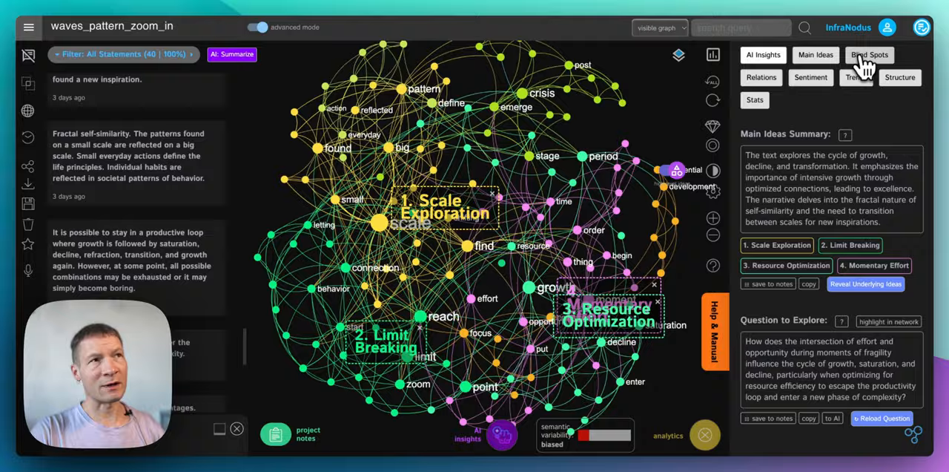
Highlight the gap topics in the network and cycle through several topic pairs such as Growth Saturation
left_click(869, 53)
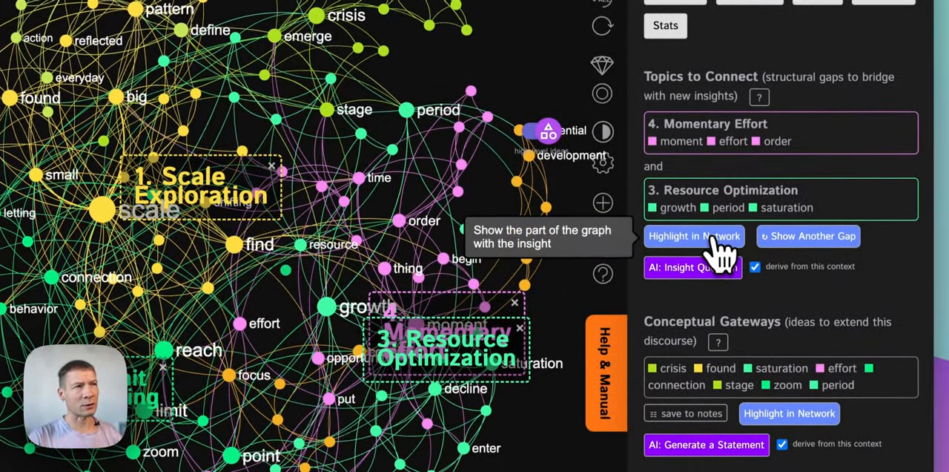
left_click(808, 236)
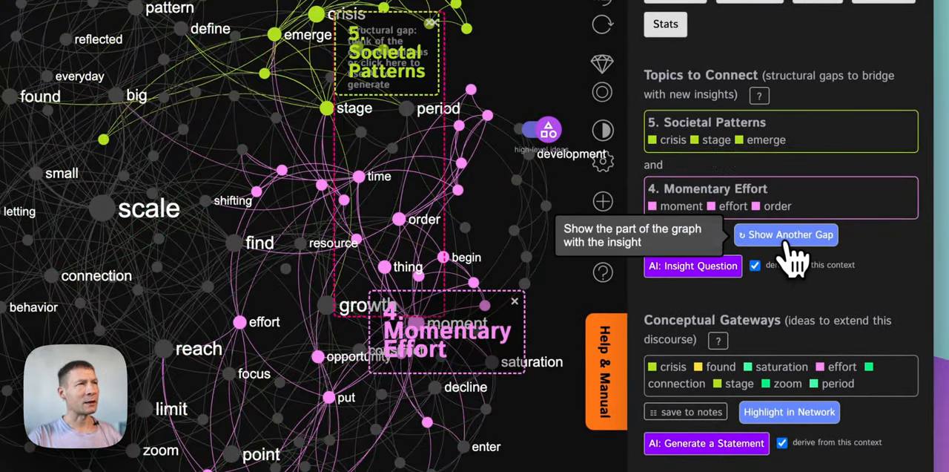
left_click(786, 234)
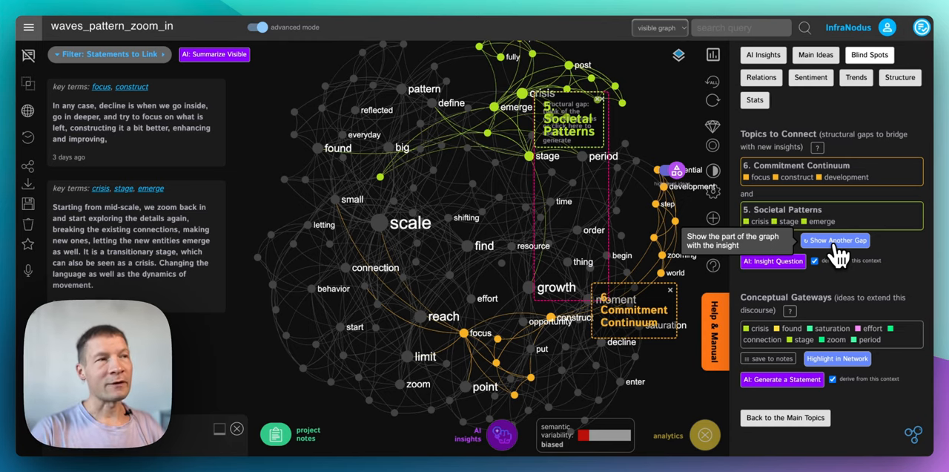
left_click(835, 240)
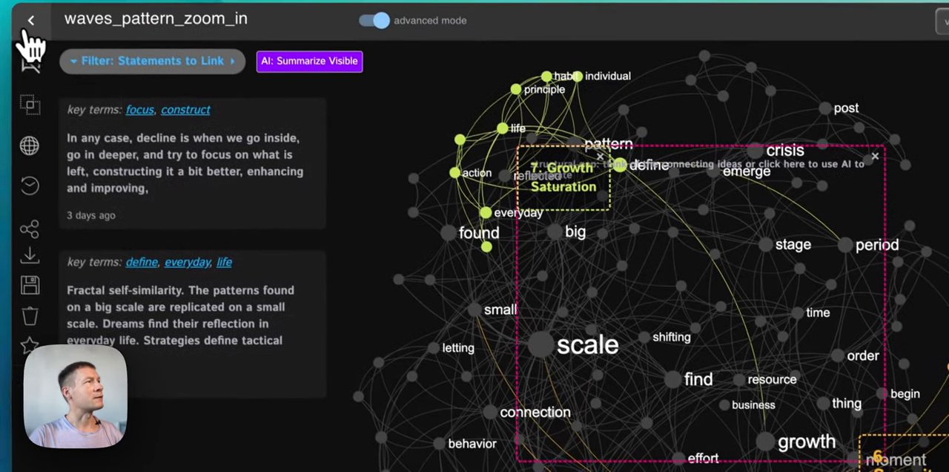
Leave the book graph, import the wave text as graph text_240613T1759 and visualize it
left_click(30, 21)
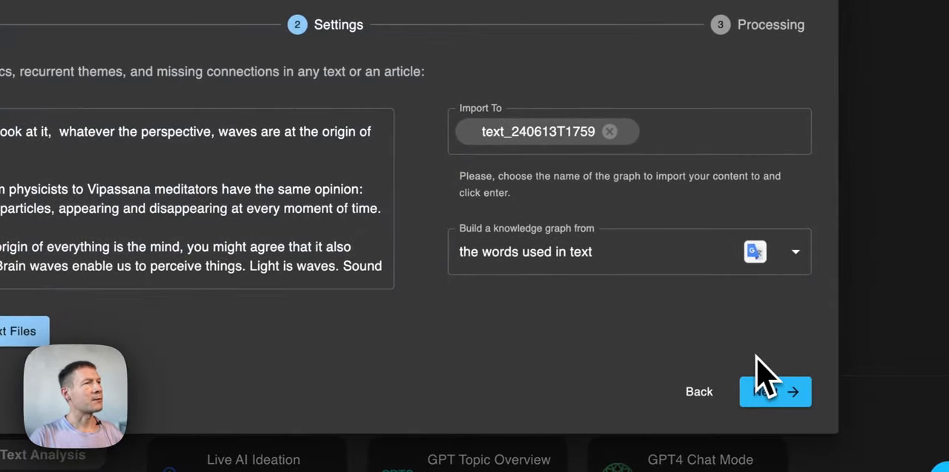
left_click(774, 392)
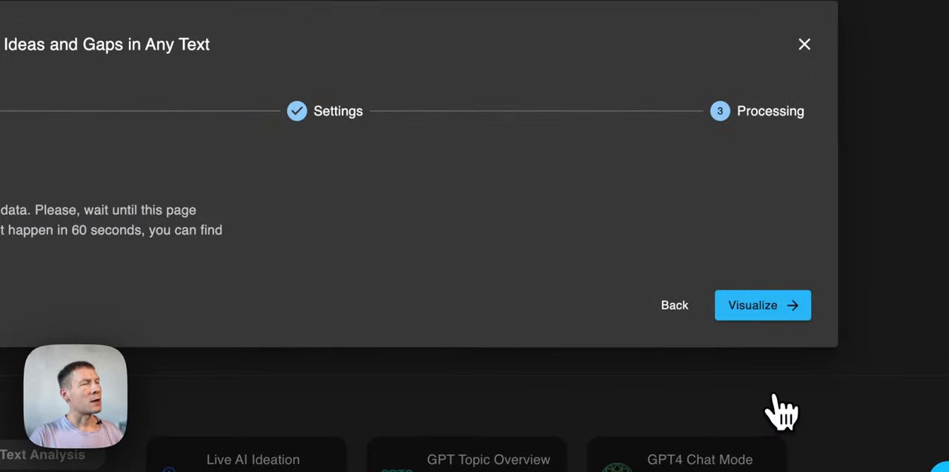
left_click(762, 305)
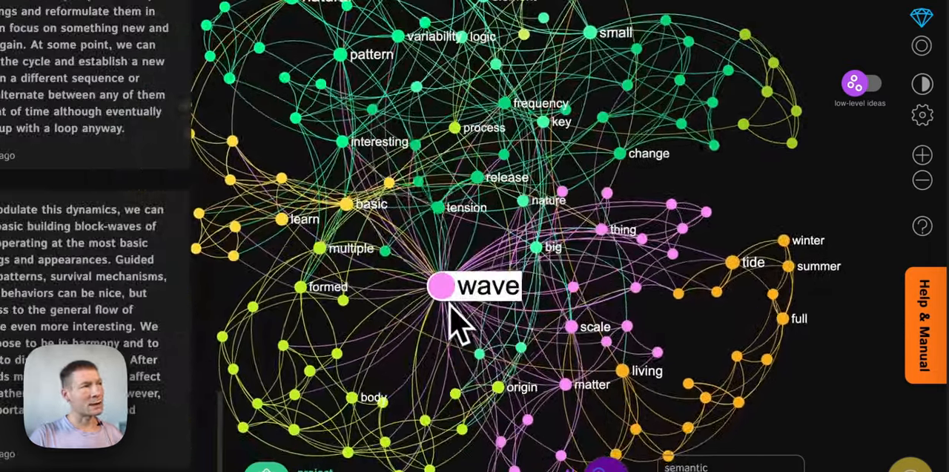
Inspect the wave node's links, then show the main topics Wave Dynamics, Natural Complexity, Small Symmetry and Tidal Patterns
left_click(439, 288)
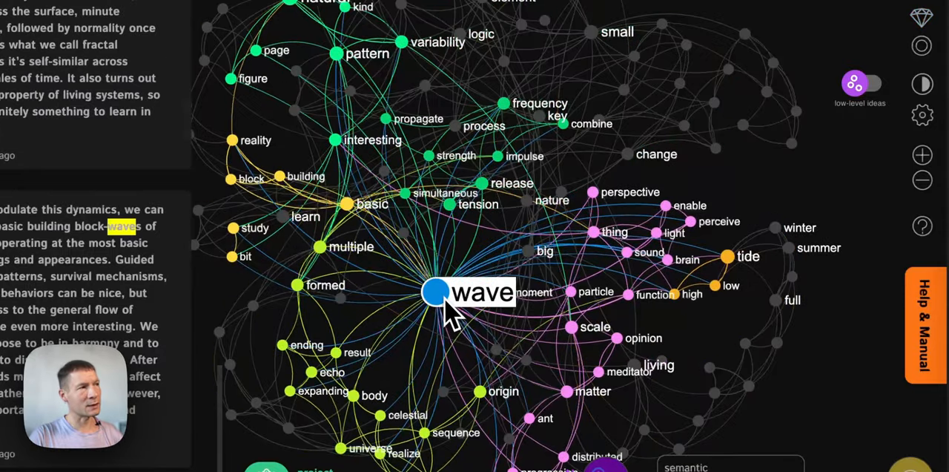
left_click(436, 290)
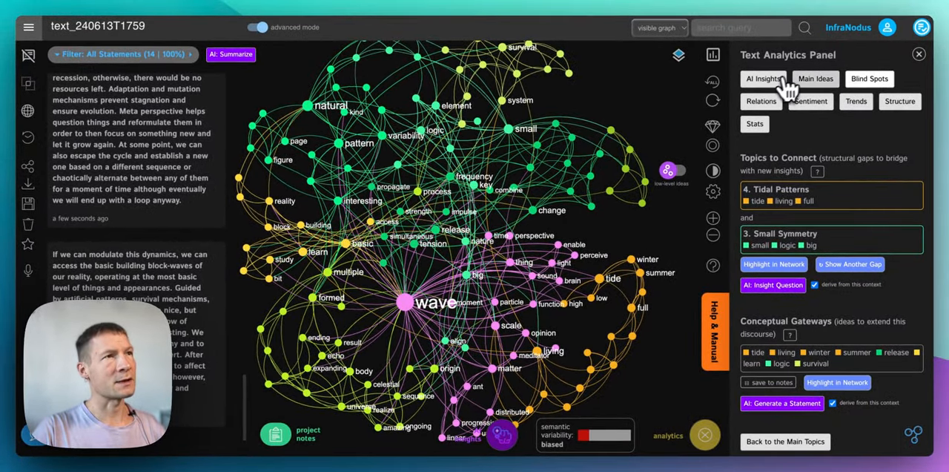
left_click(816, 79)
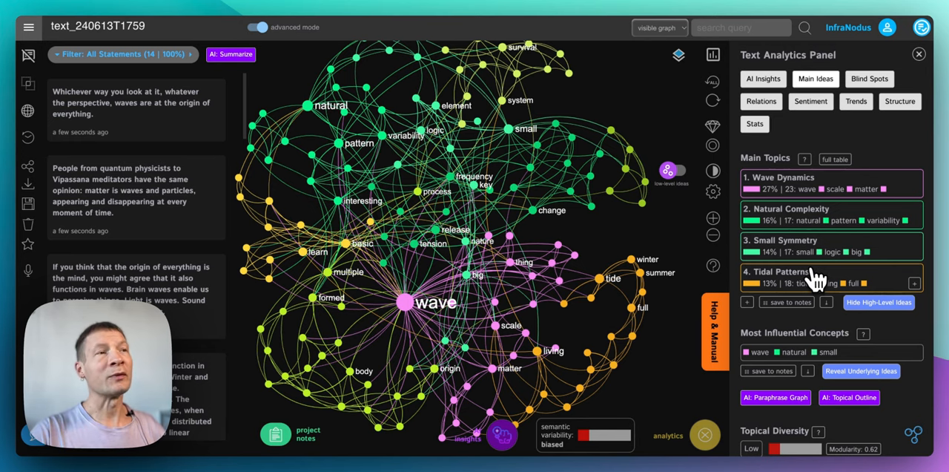
left_click(786, 272)
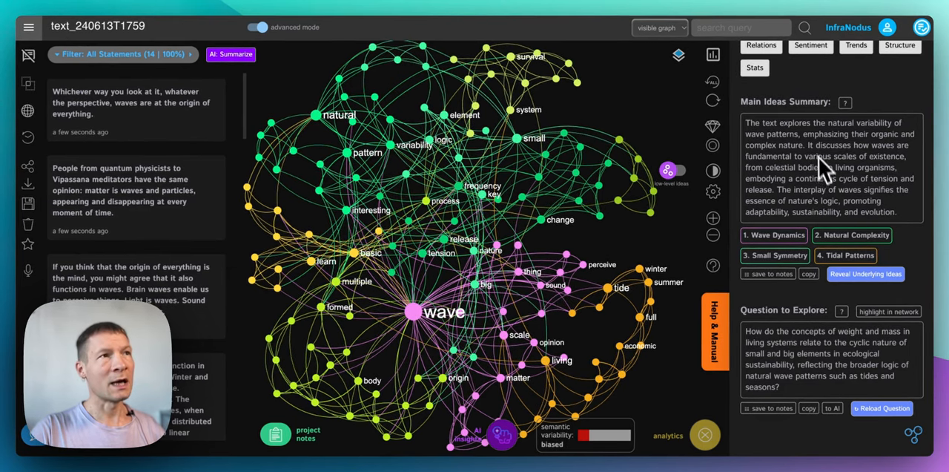
mouse_move(822, 148)
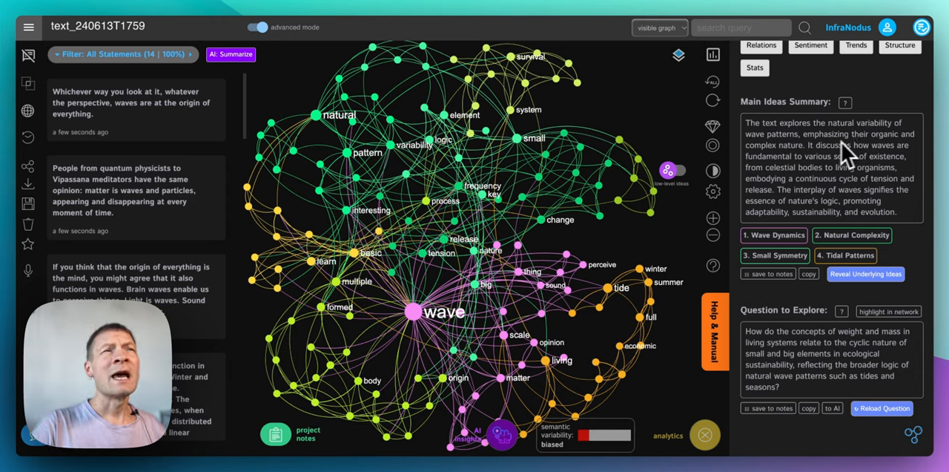
mouse_move(830, 167)
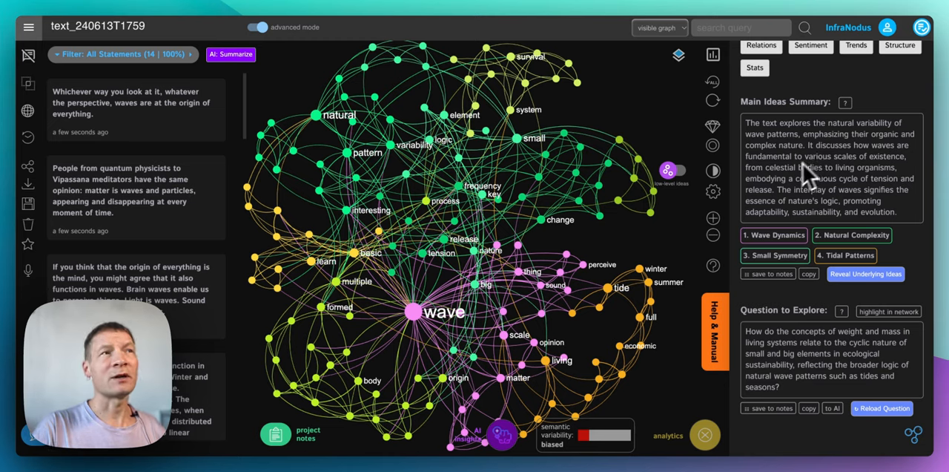
mouse_move(857, 185)
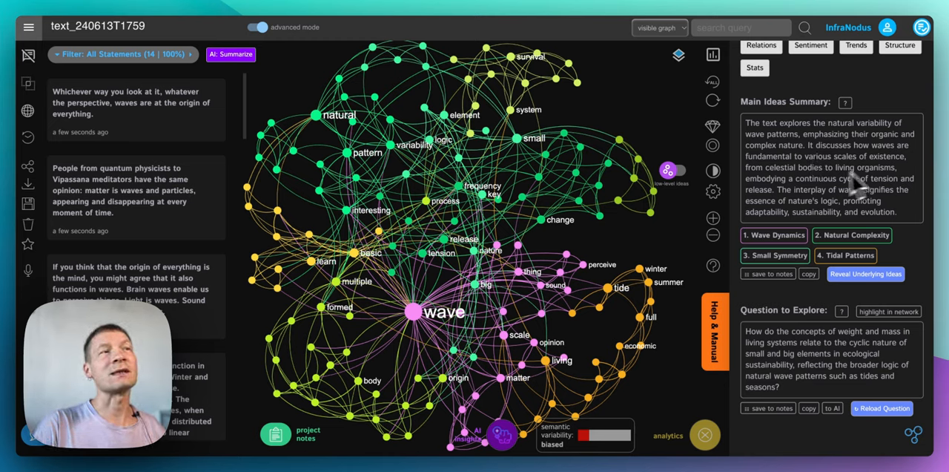
mouse_move(818, 193)
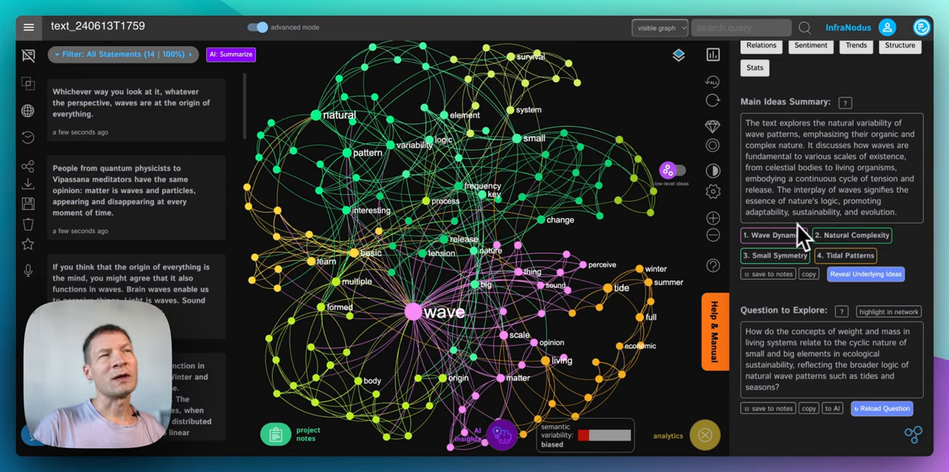
mouse_move(863, 204)
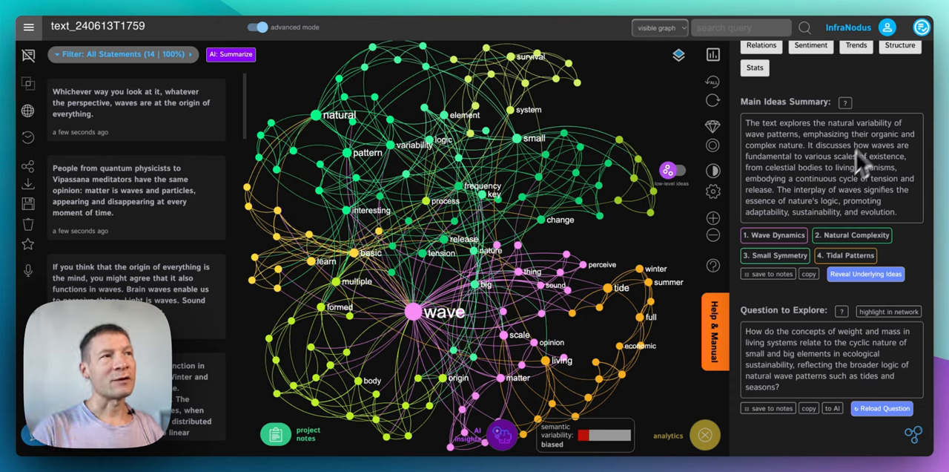
mouse_move(671, 176)
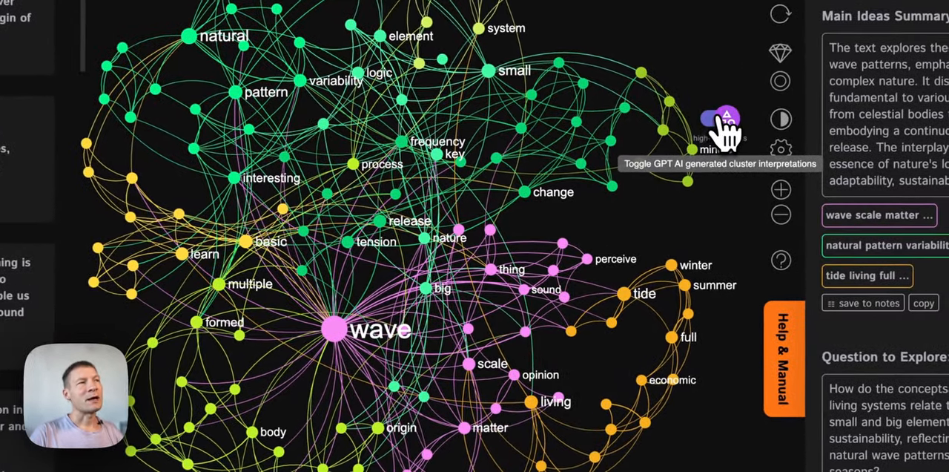
Show the four AI-generated cluster labels, including Wave Dynamics, over the wave graph
left_click(720, 117)
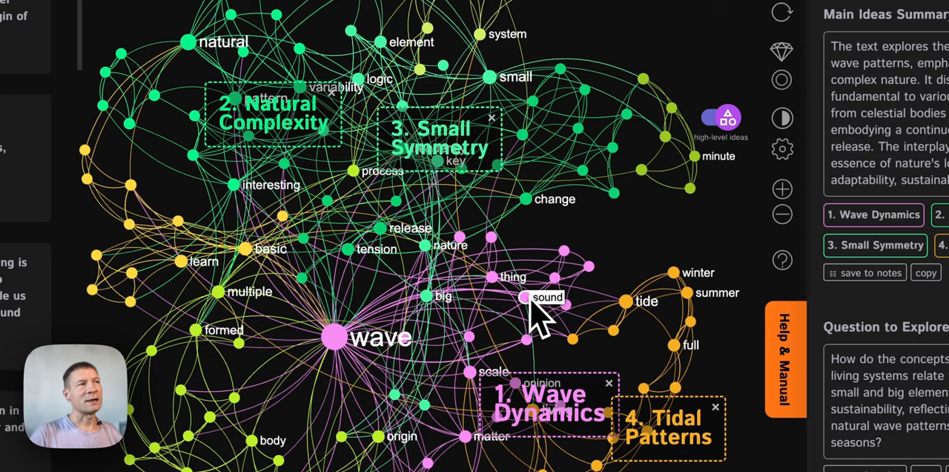
mouse_move(551, 267)
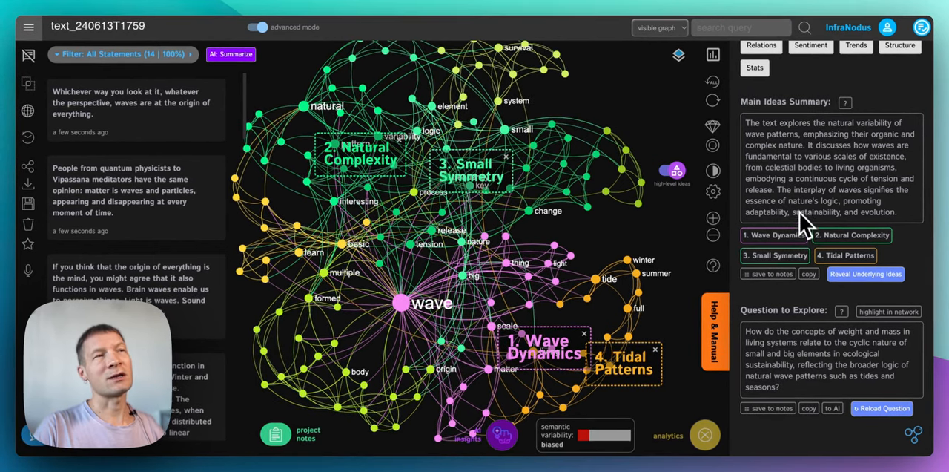
mouse_move(804, 235)
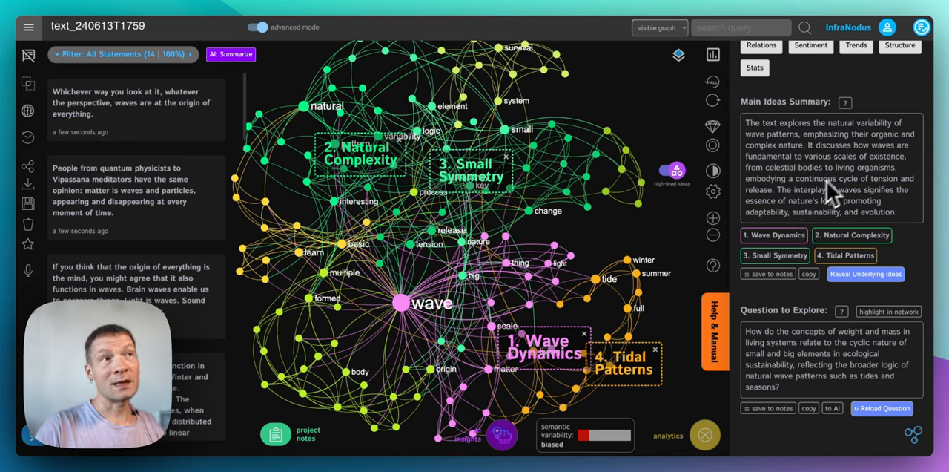
mouse_move(857, 178)
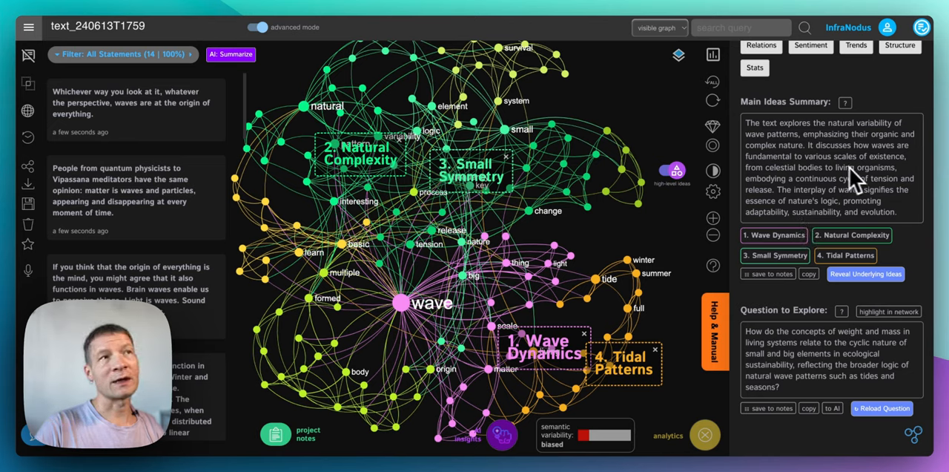
mouse_move(858, 183)
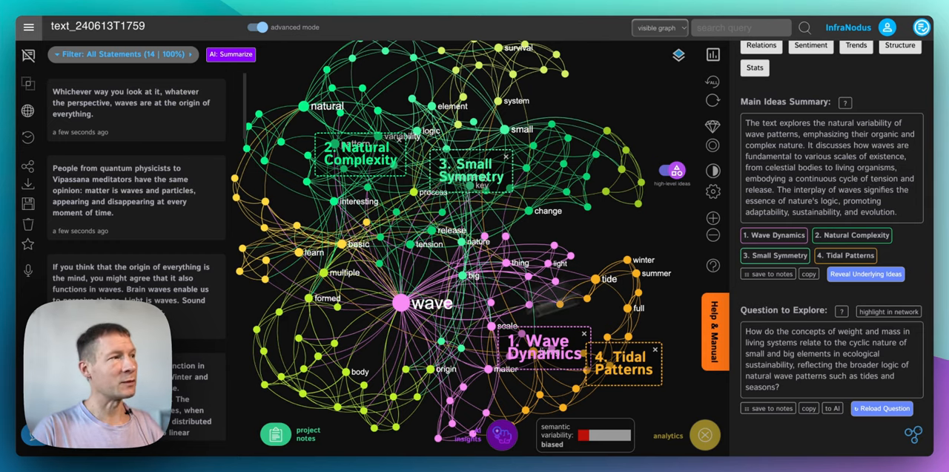
Start a project note for the wave graph beginning with 'Add a'
left_click(276, 433)
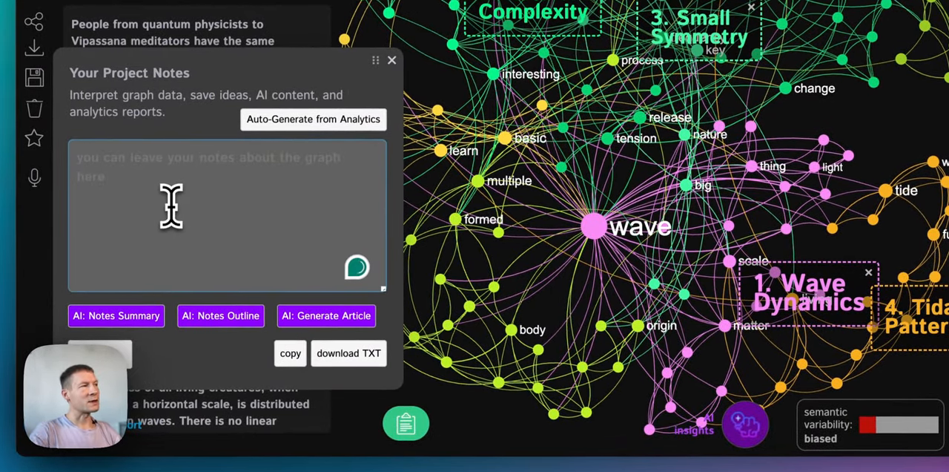
type("Add a")
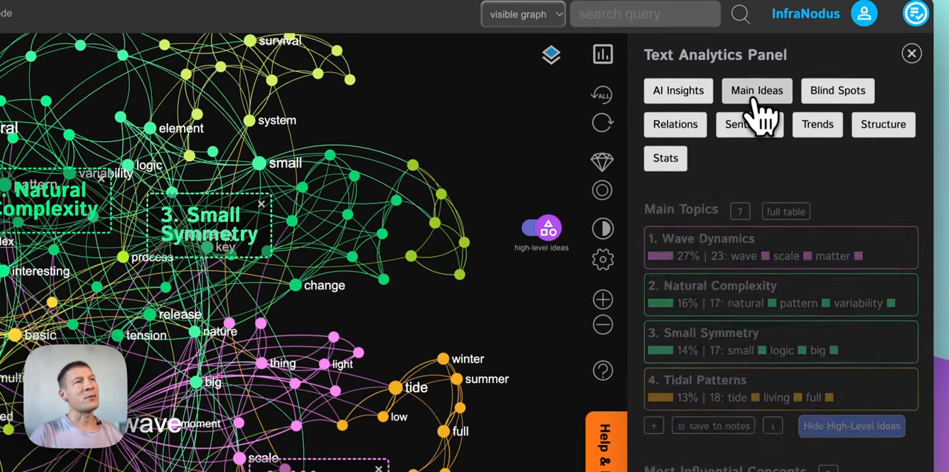
Select the 8. Ocean Tides topic and request AI-generated facts bridging its gap
scroll("down", 3)
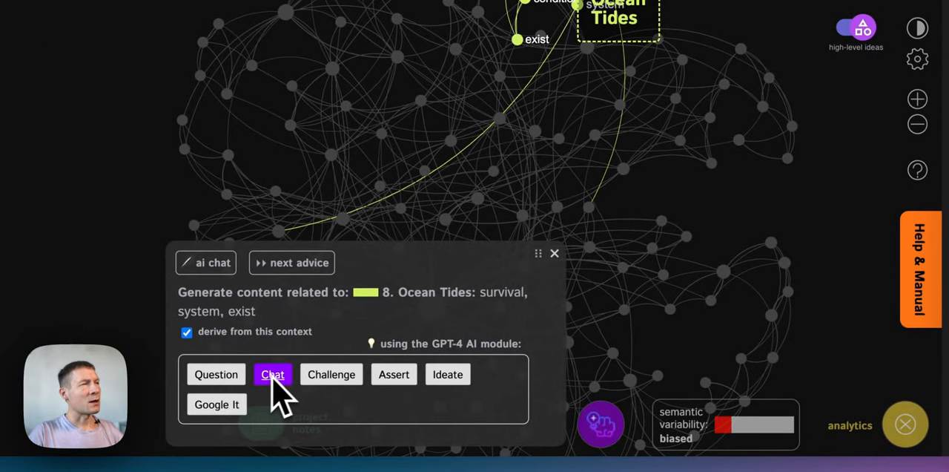
left_click(272, 373)
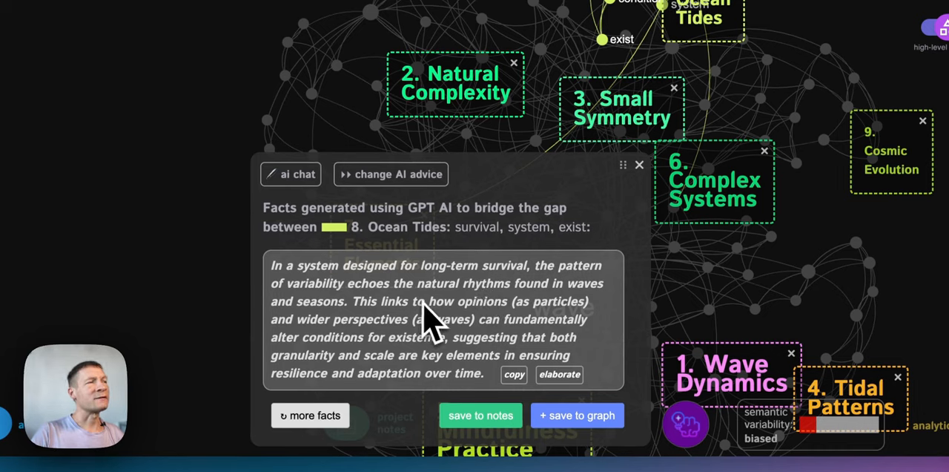
mouse_move(393, 334)
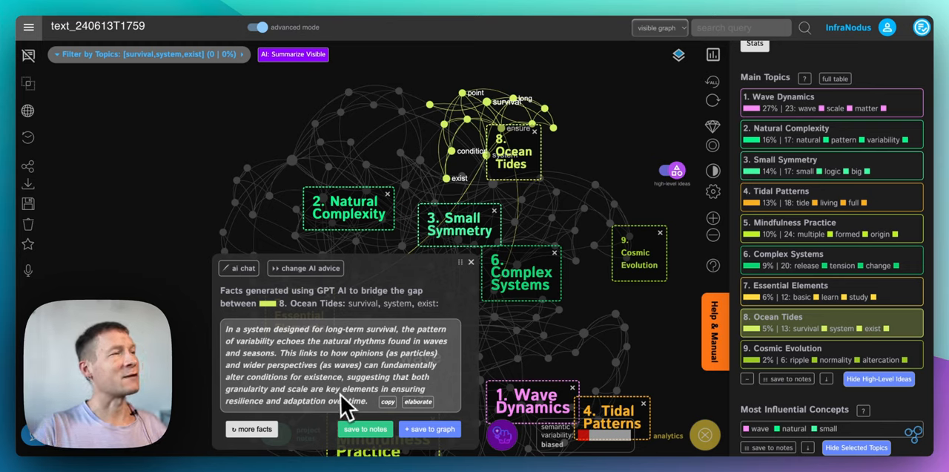
mouse_move(374, 403)
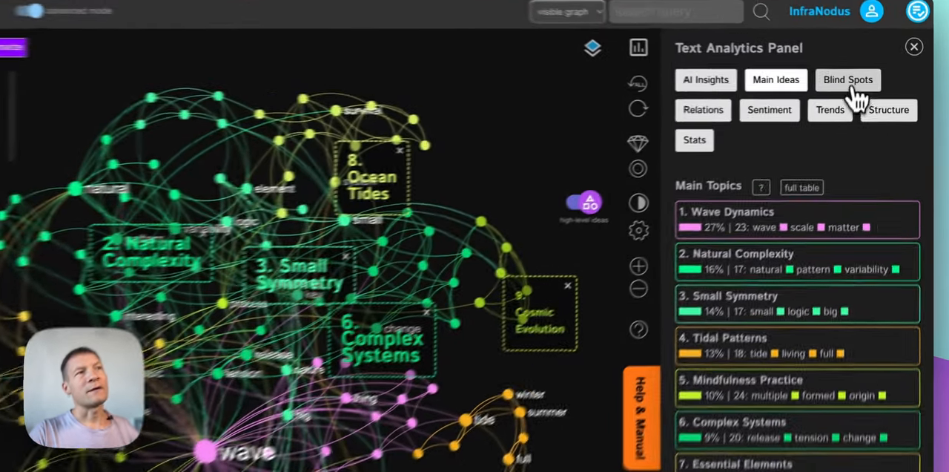
Show the blind spots and highlight the Tidal Patterns–Small Symmetry gap in the network
left_click(849, 80)
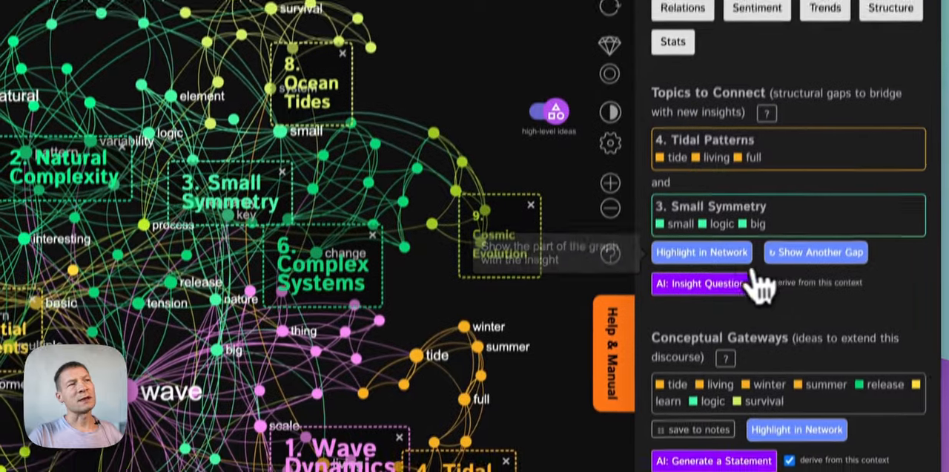
left_click(700, 252)
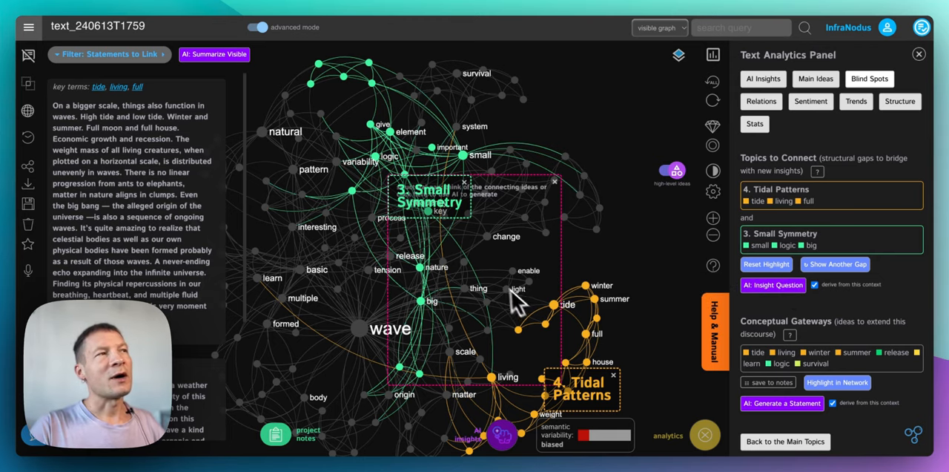
mouse_move(611, 364)
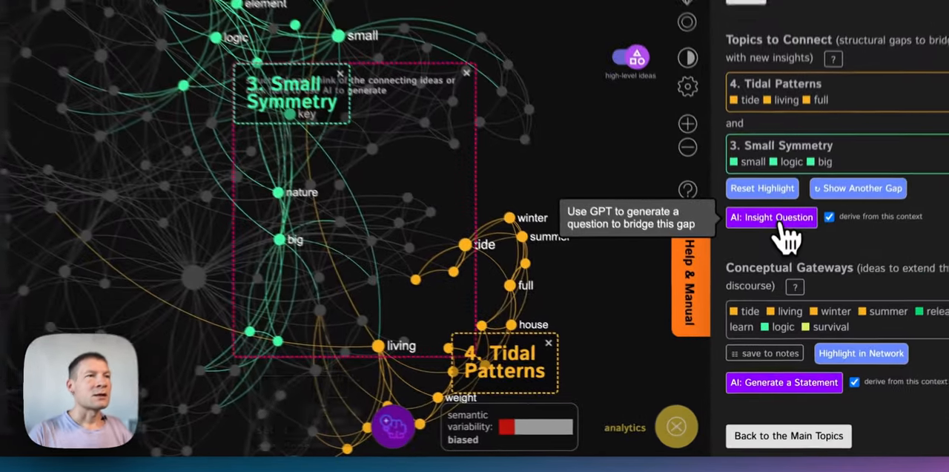
Generate an AI insight question for the gap, toggling 'derive from this context' off and back on
left_click(771, 217)
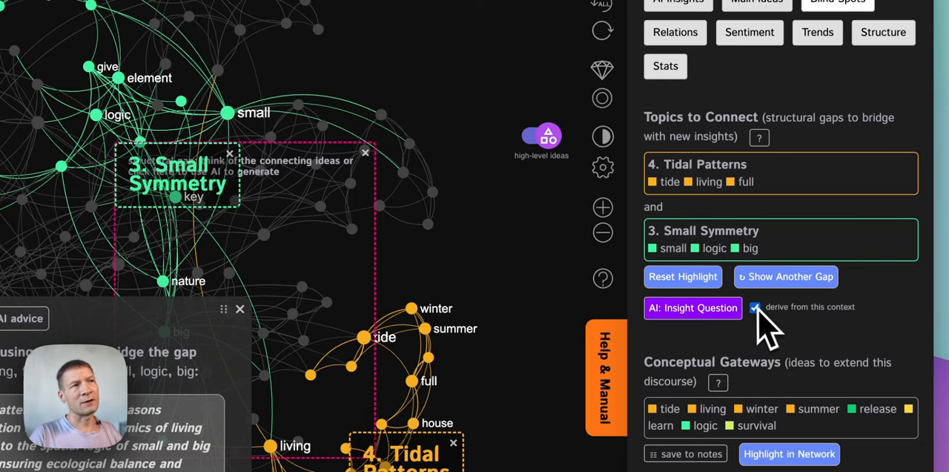
left_click(755, 306)
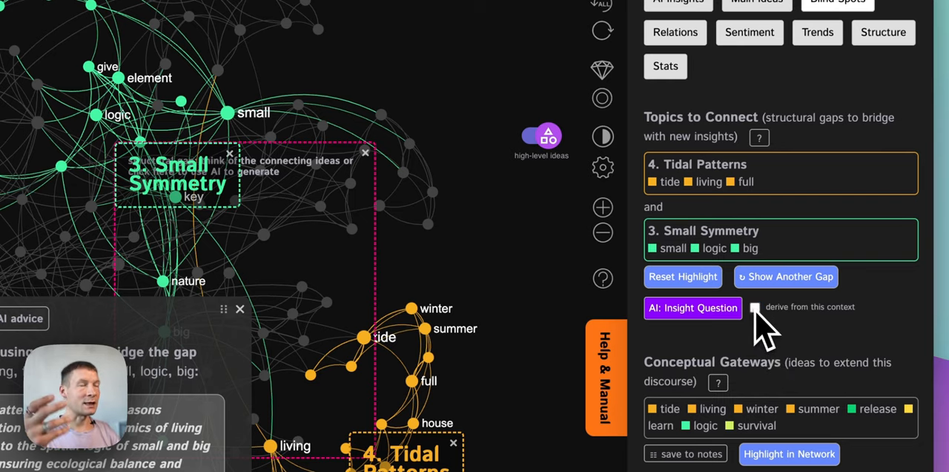
left_click(754, 305)
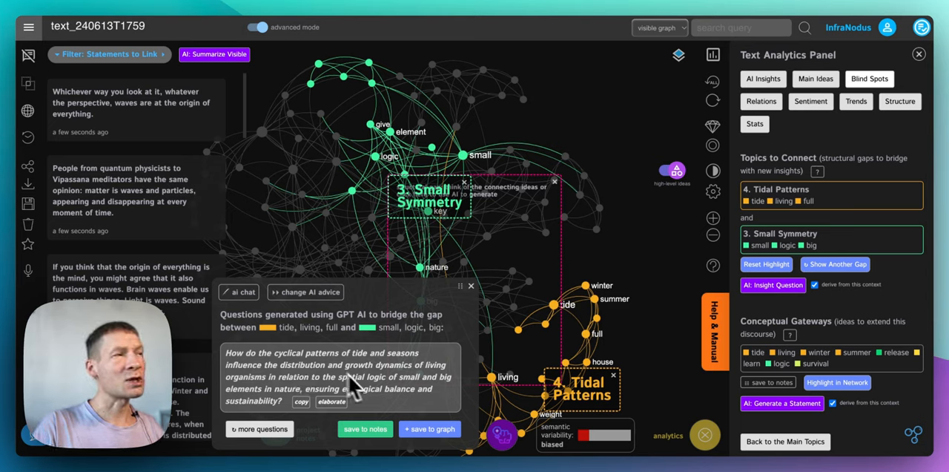
mouse_move(289, 391)
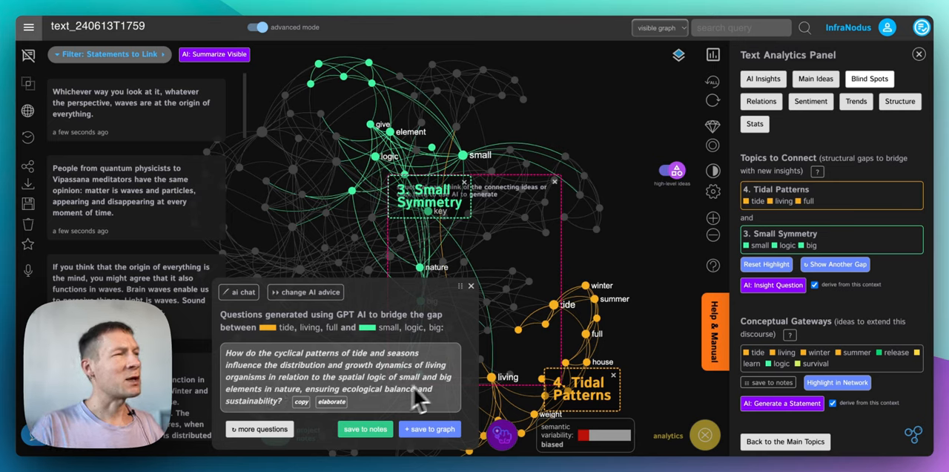
mouse_move(373, 400)
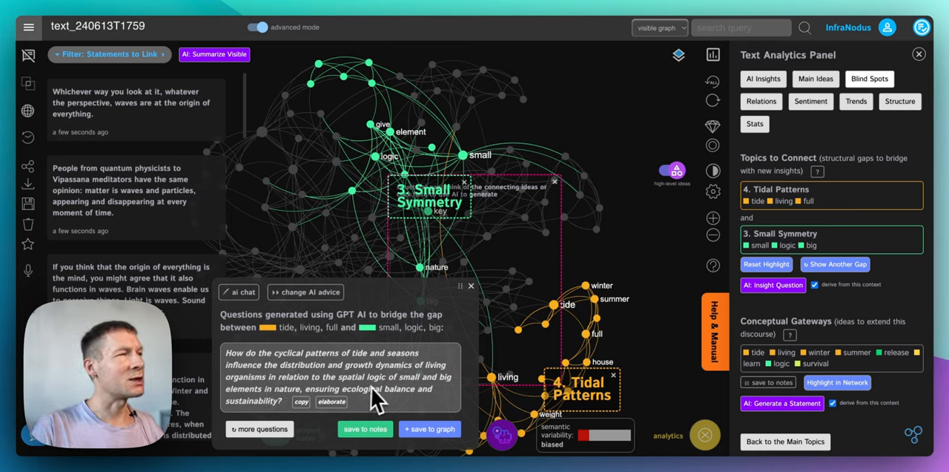
mouse_move(404, 407)
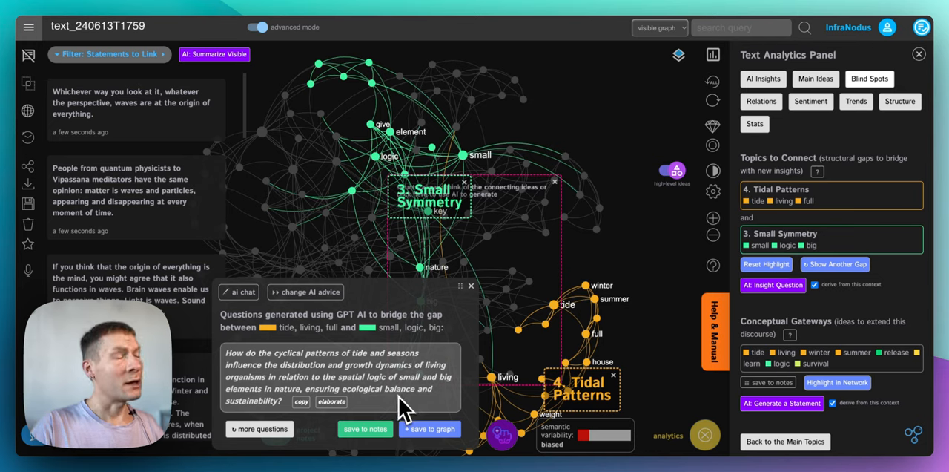
mouse_move(275, 412)
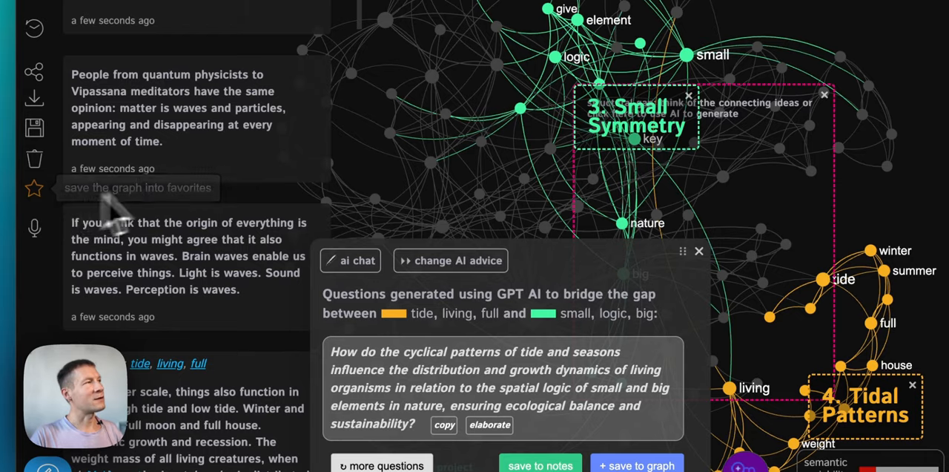
Save the wave graph to favorites via the toolbar star and close the navigation menu
left_click(35, 189)
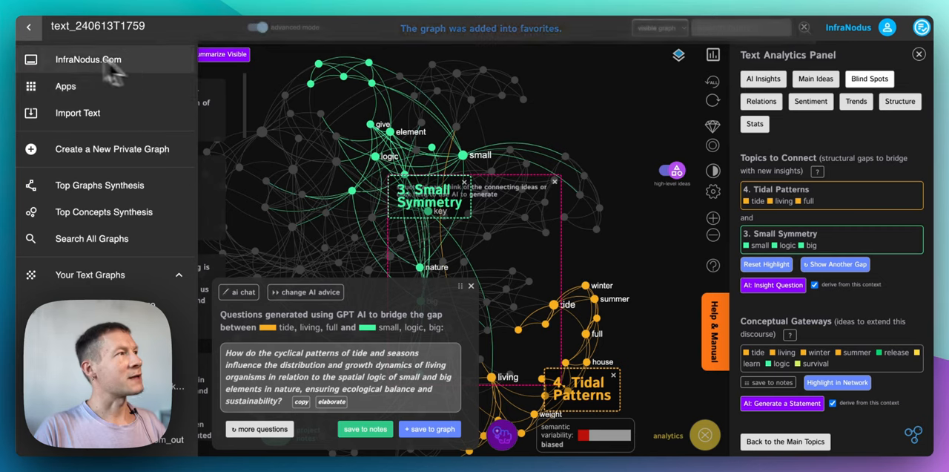
left_click(28, 27)
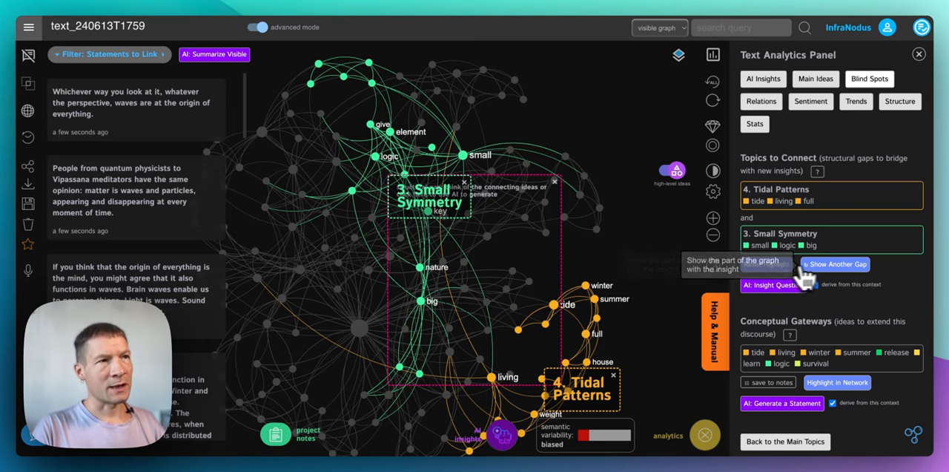
Show another structural gap, moving to the one between Complex Systems and Mindfulness Practice
left_click(837, 264)
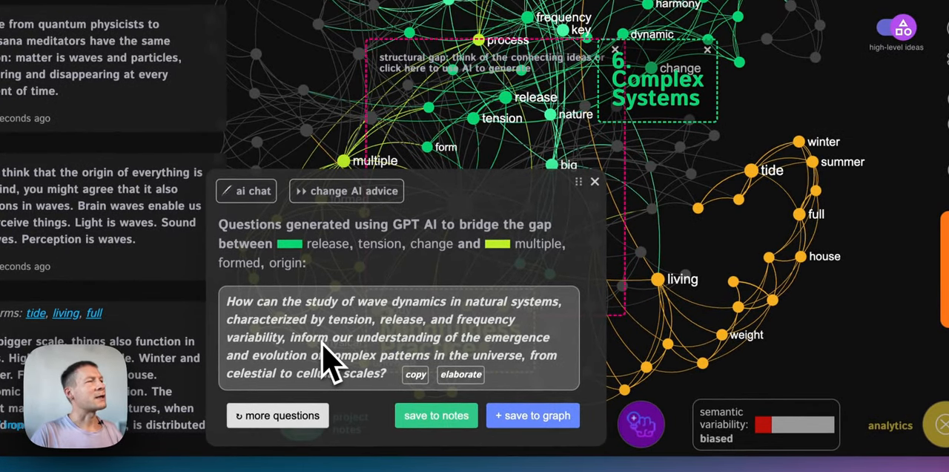
mouse_move(472, 359)
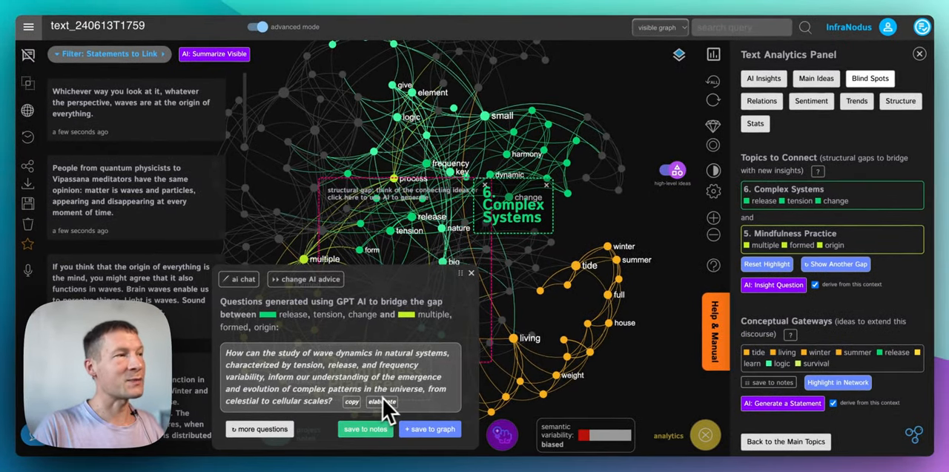
mouse_move(348, 401)
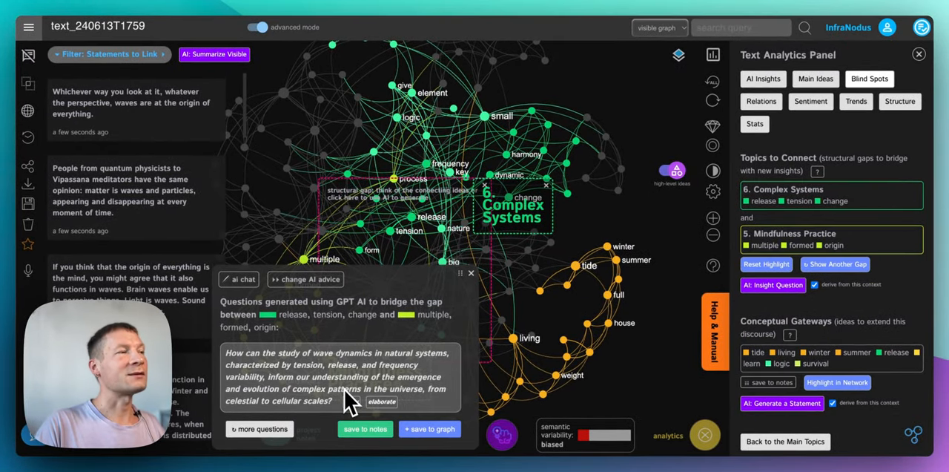